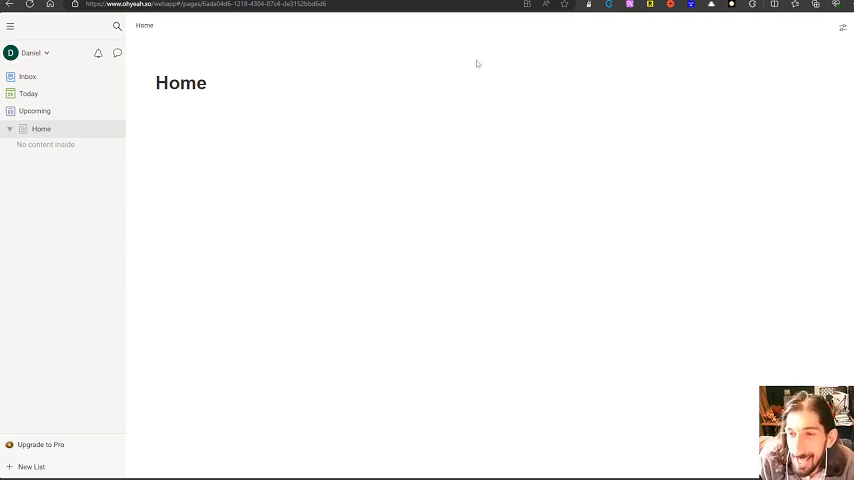
mouse_move(114, 133)
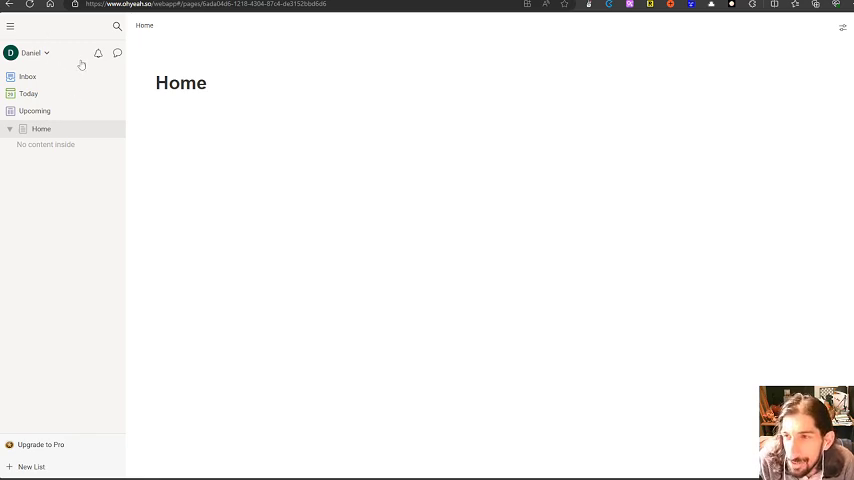
mouse_move(70, 64)
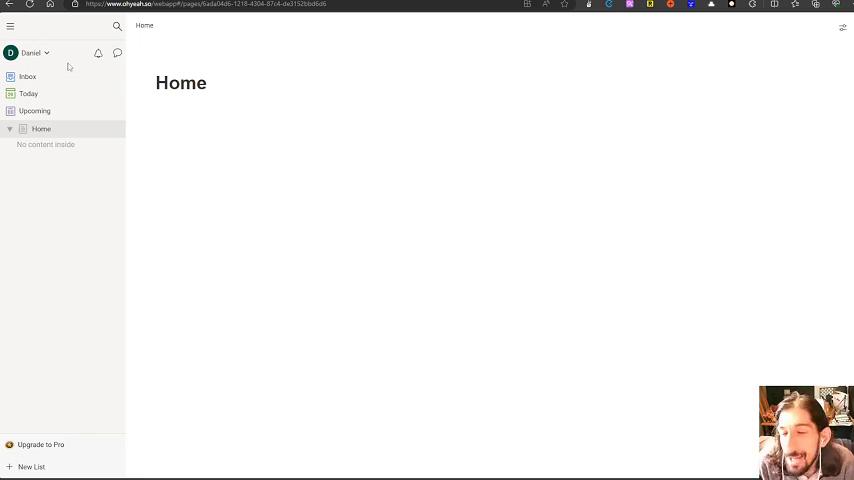
mouse_move(69, 81)
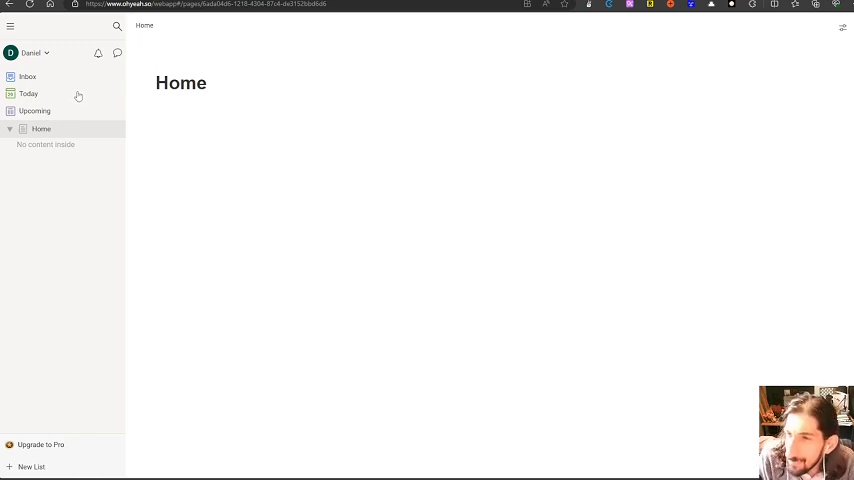
mouse_move(113, 106)
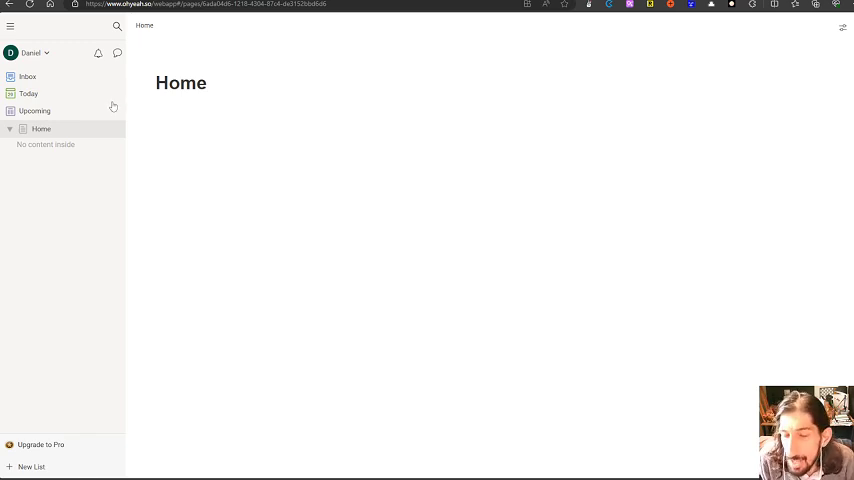
mouse_move(92, 93)
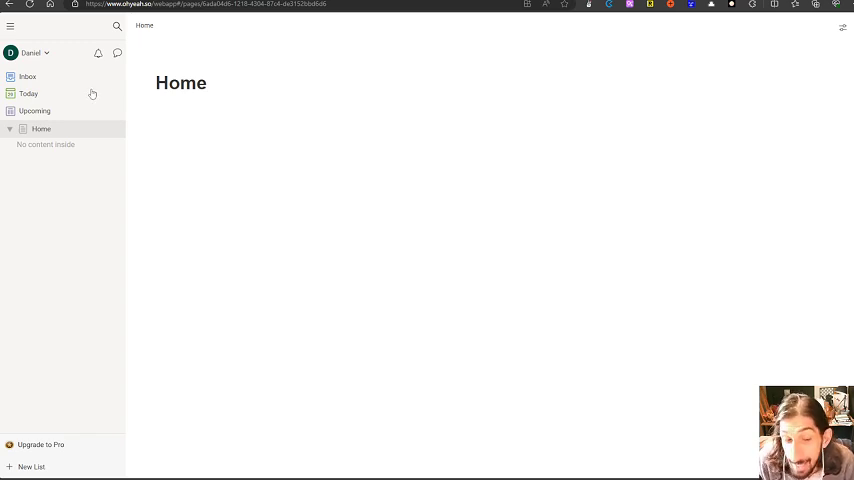
mouse_move(85, 111)
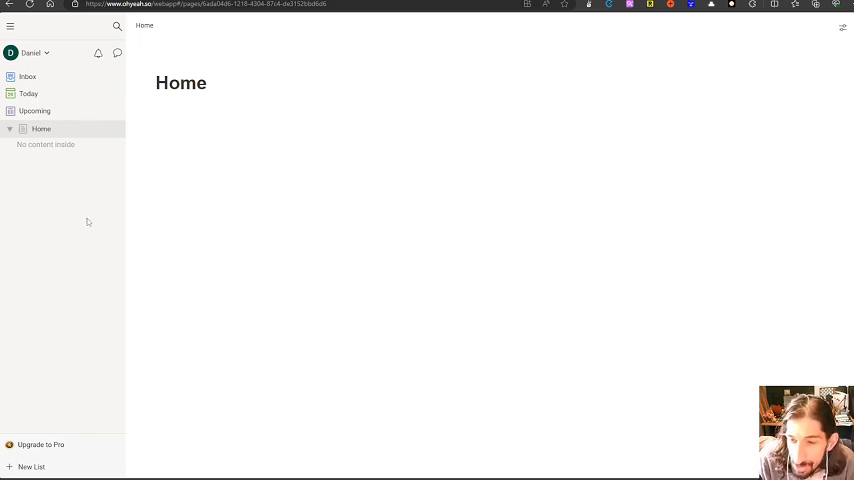
mouse_move(30, 326)
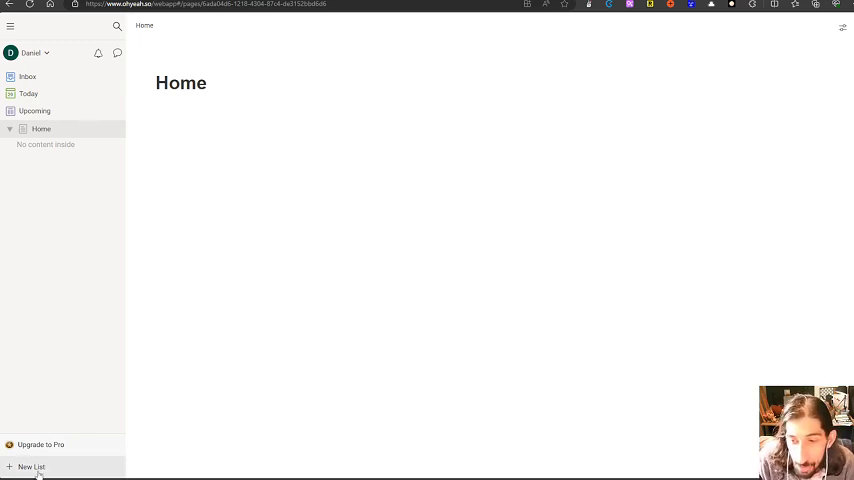
Start a new list named 'Social media ideas' with the Calendar view selected
left_click(31, 466)
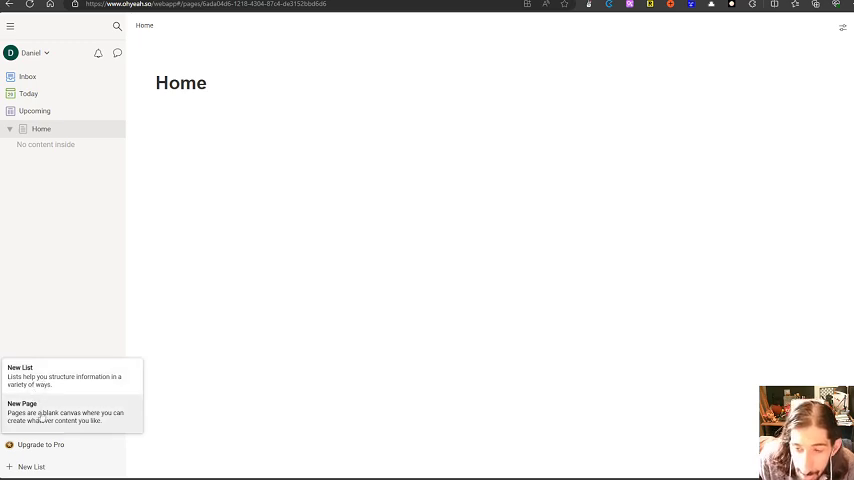
left_click(19, 368)
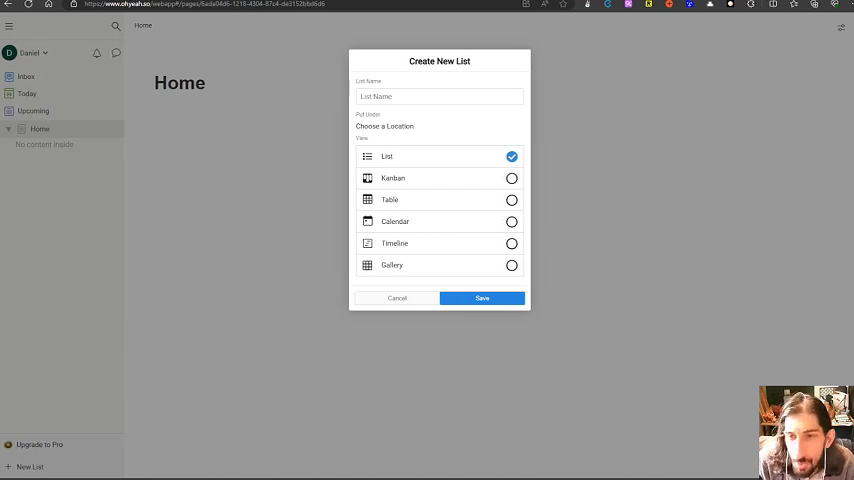
mouse_move(533, 166)
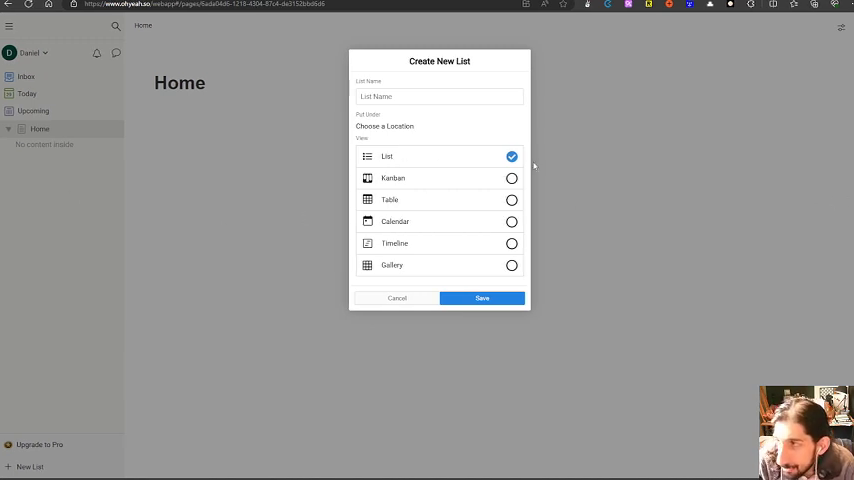
left_click(511, 178)
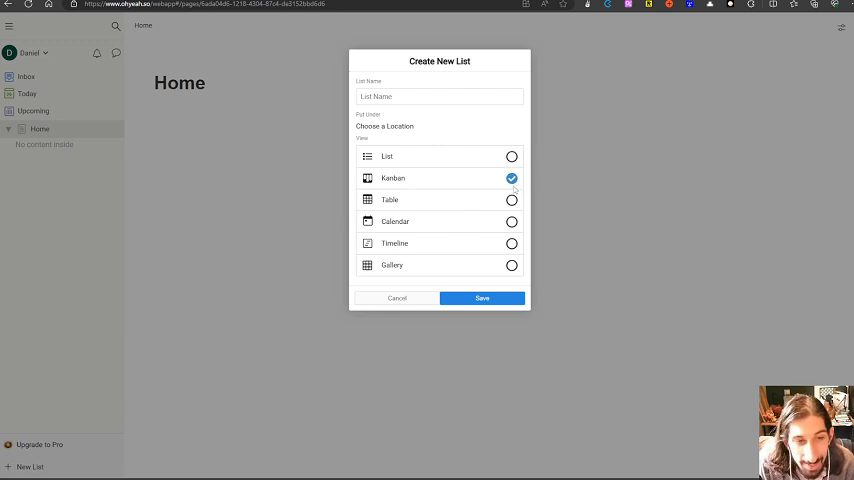
mouse_move(425, 166)
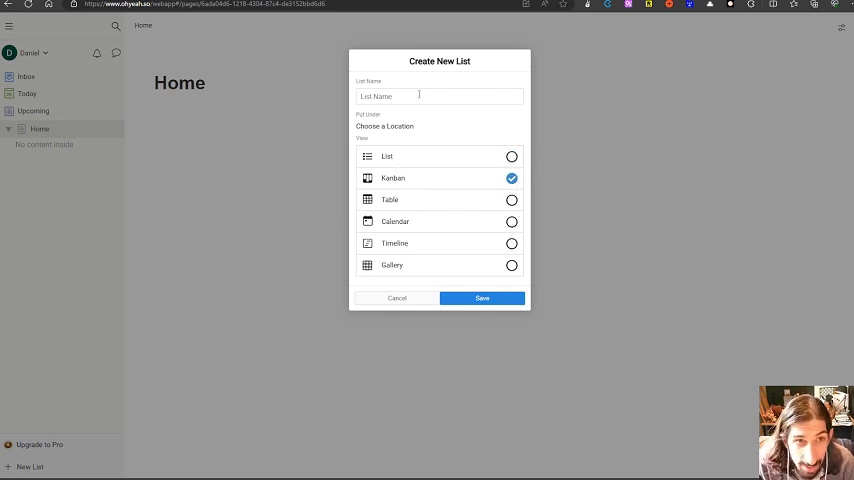
type("S")
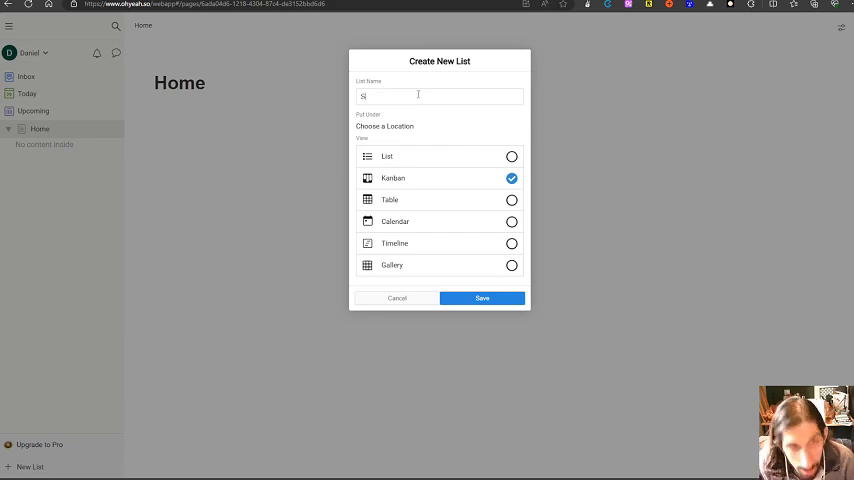
type("Social media")
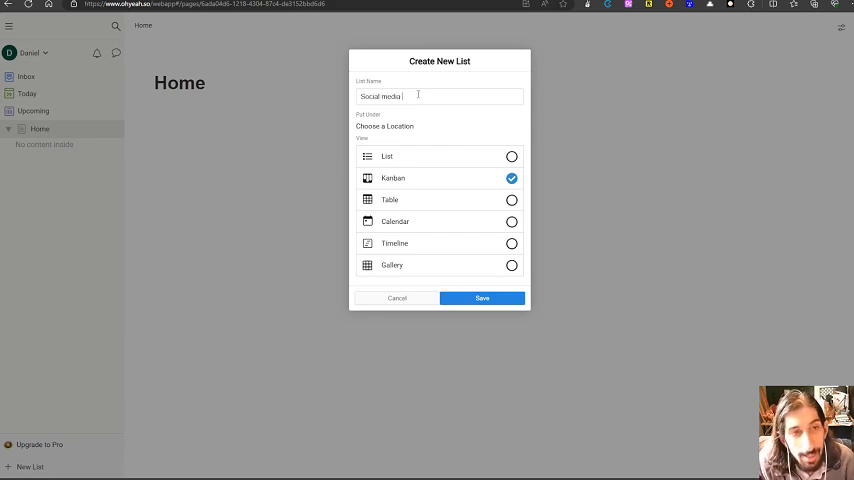
type("ideas")
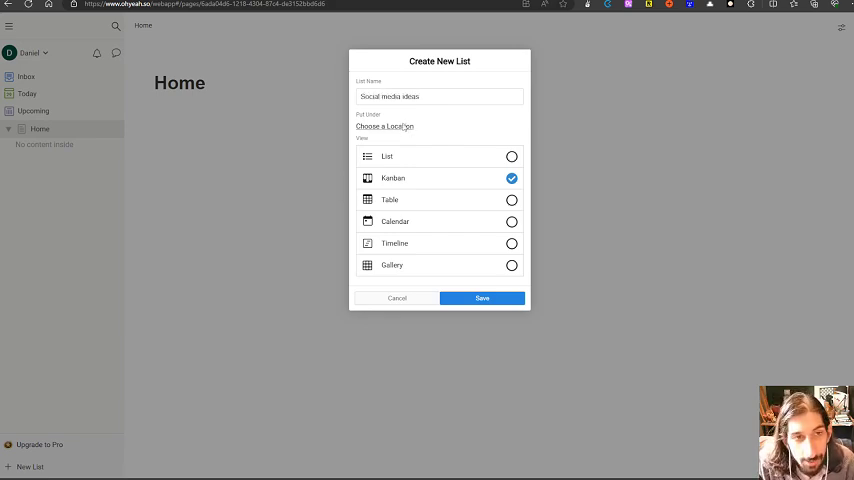
left_click(383, 126)
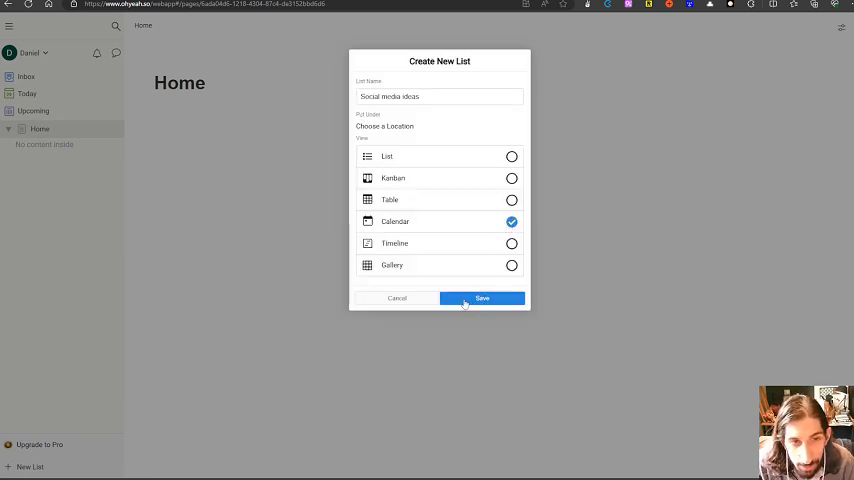
Save the Social media ideas list, cancel an event popup on 30 Apr, and switch to Day view
left_click(482, 298)
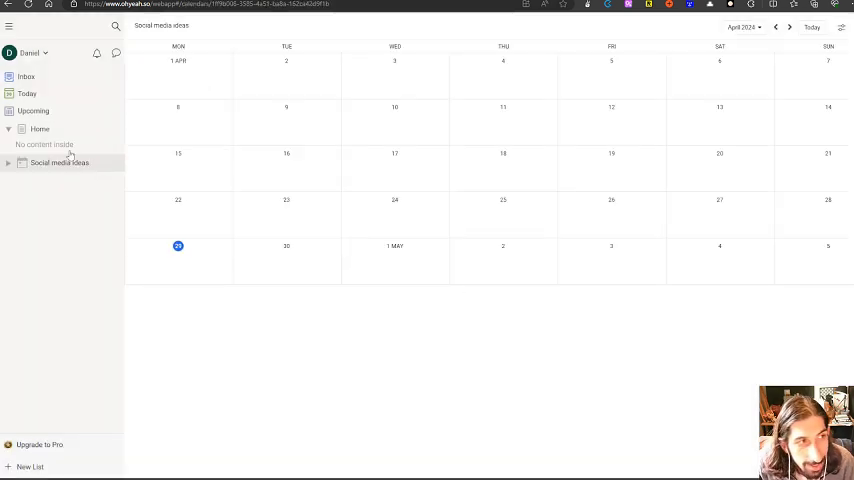
mouse_move(730, 204)
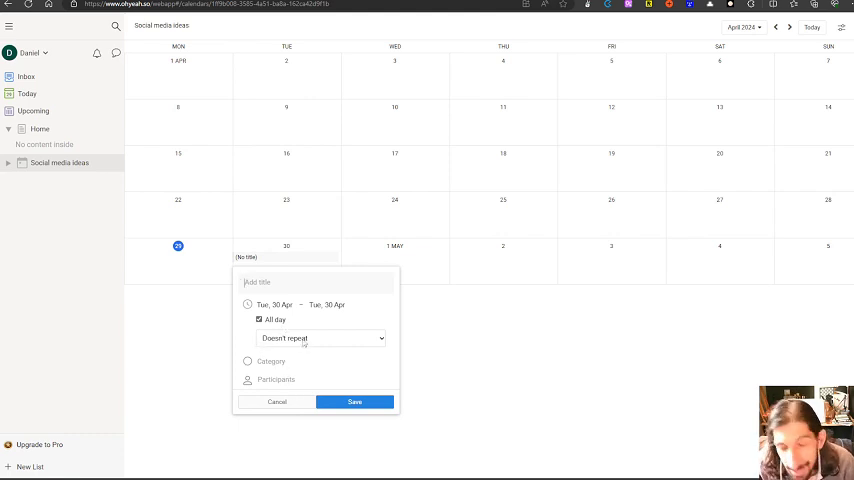
mouse_move(306, 344)
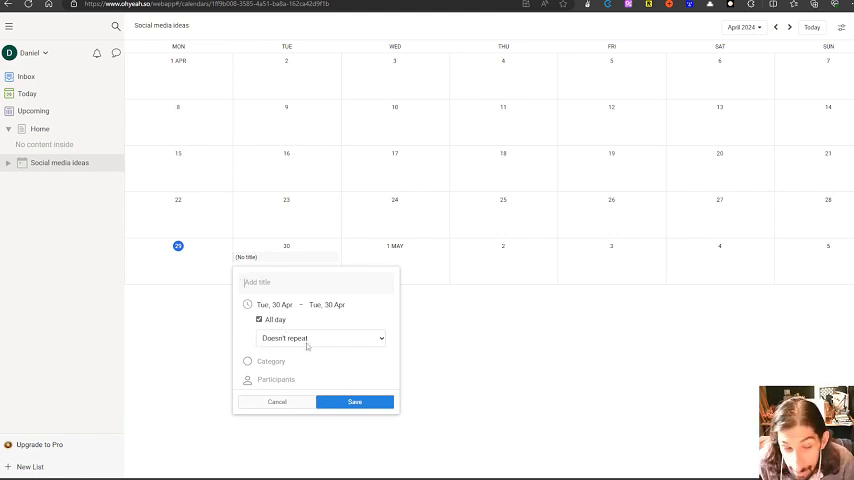
left_click(320, 338)
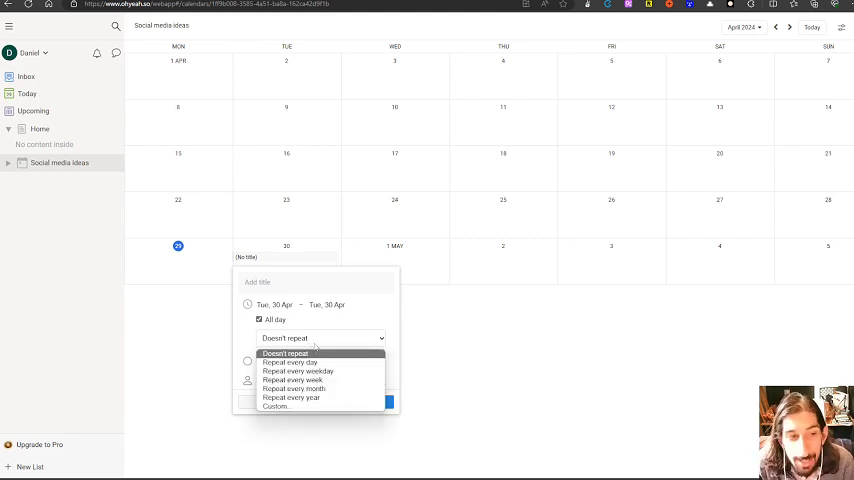
left_click(284, 352)
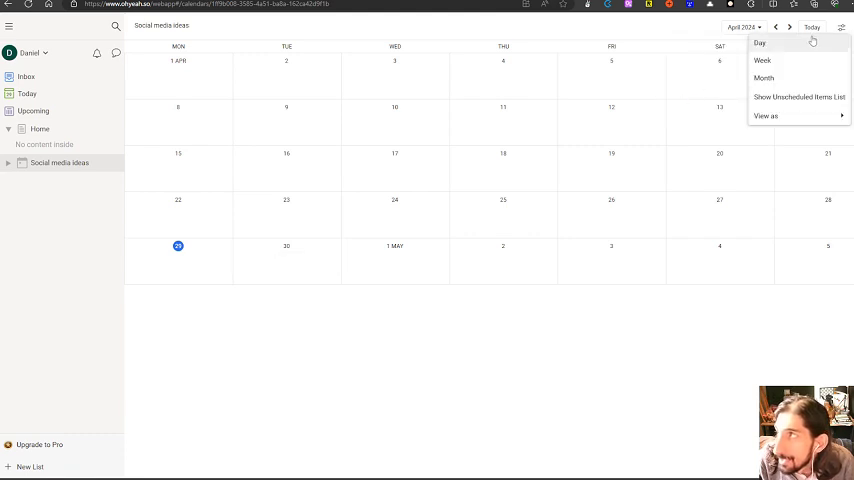
left_click(759, 43)
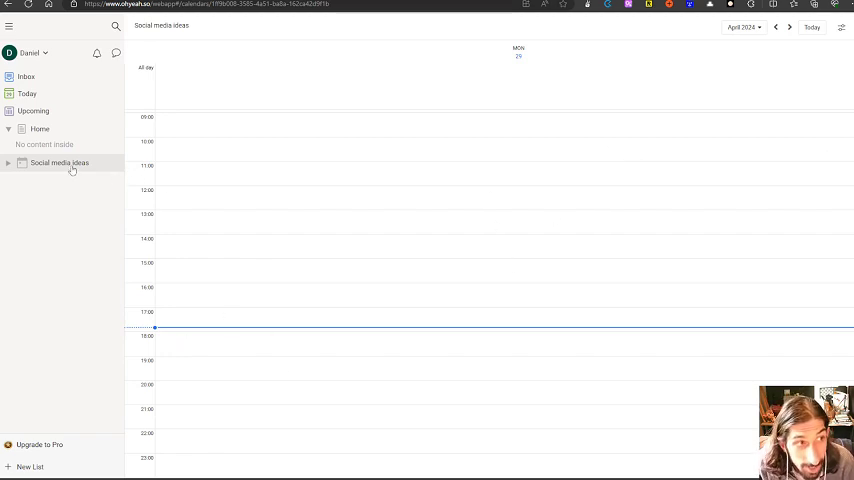
left_click(8, 163)
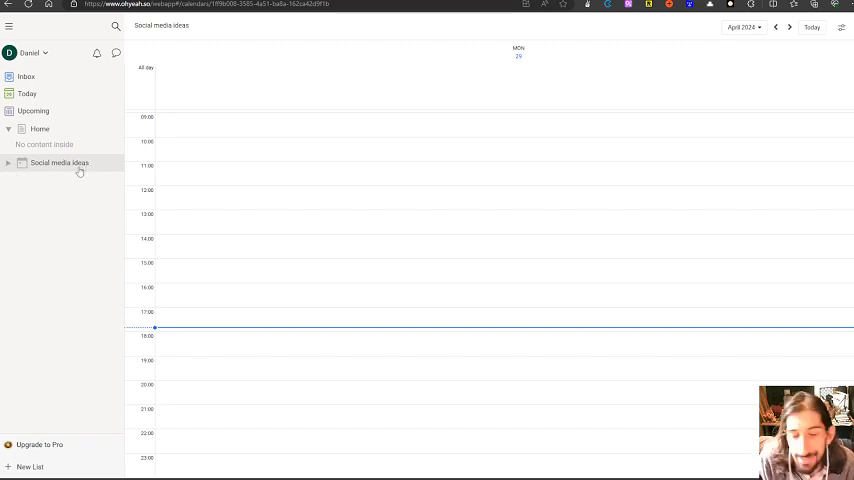
mouse_move(80, 165)
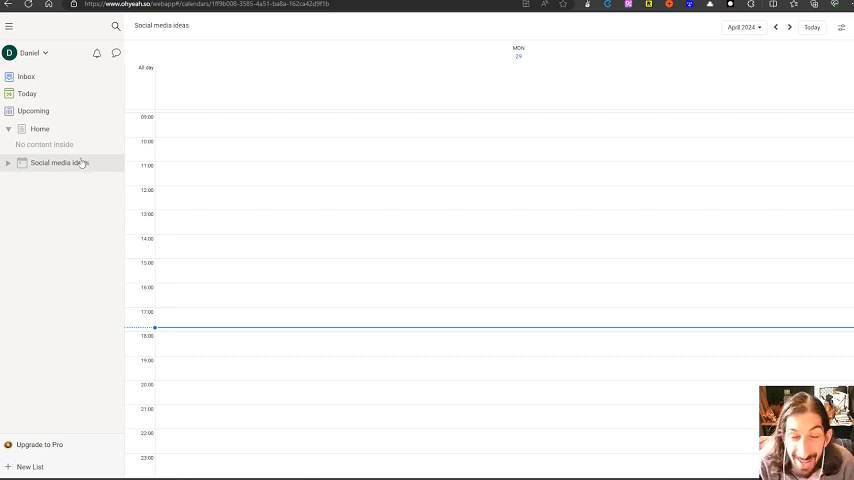
mouse_move(301, 90)
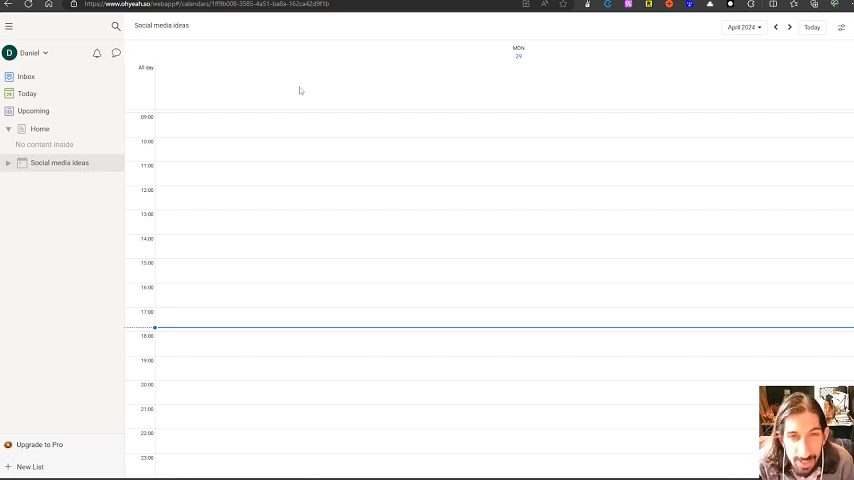
mouse_move(52, 261)
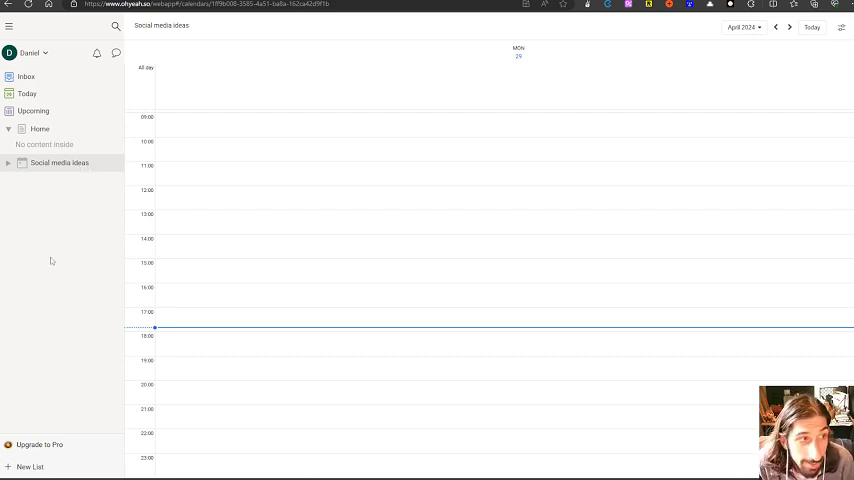
Create a Kanban list named 'Social media calendar' with Red, Yellow and Green columns
left_click(30, 467)
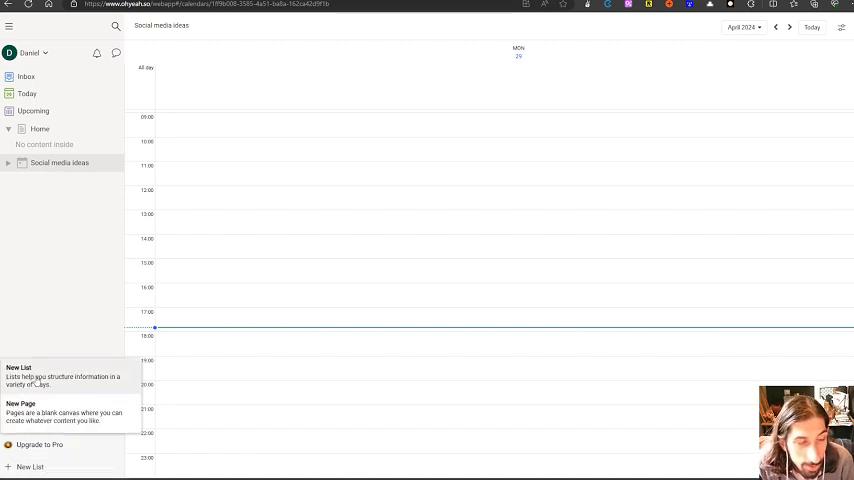
left_click(18, 367)
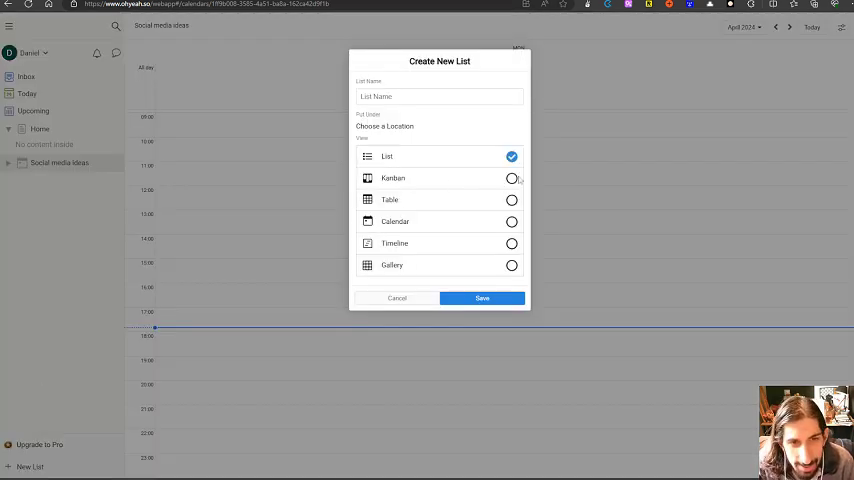
left_click(511, 178)
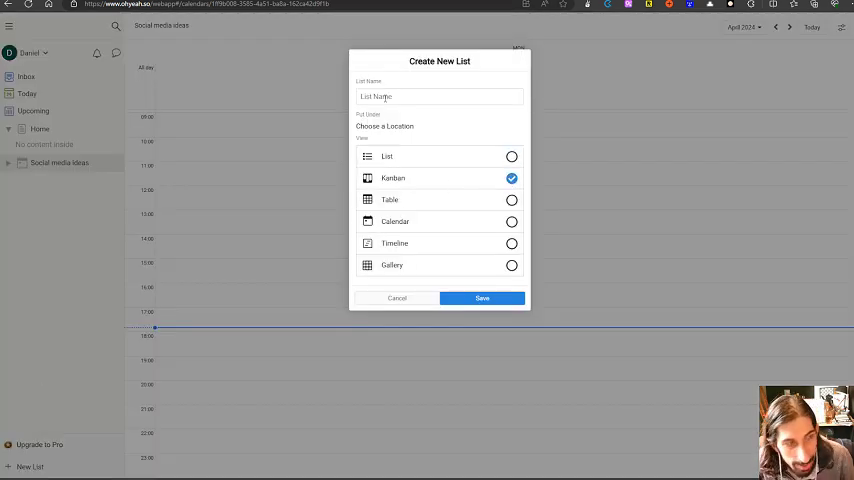
type("Social media calendar")
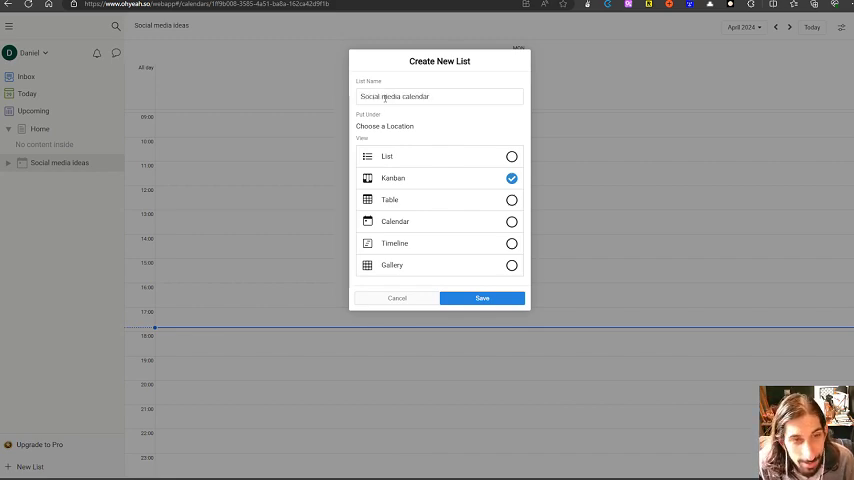
left_click(482, 298)
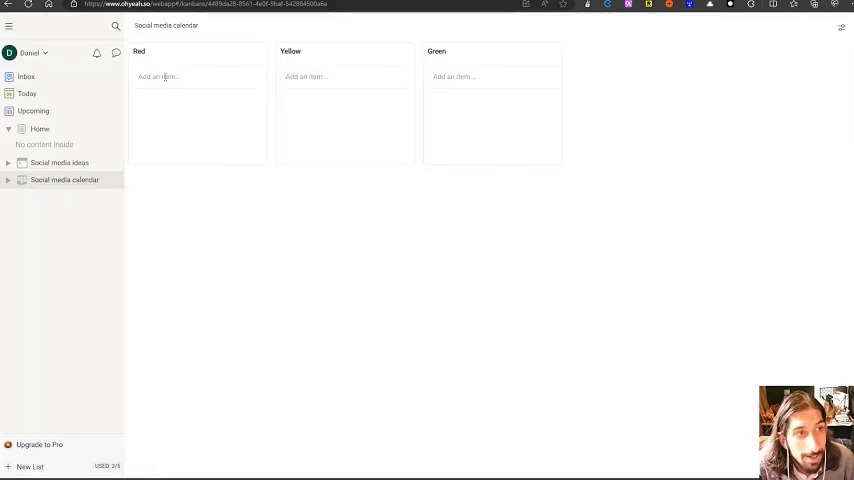
Add a test card 'dfefs' to the Green column and view its details
type("dfefs")
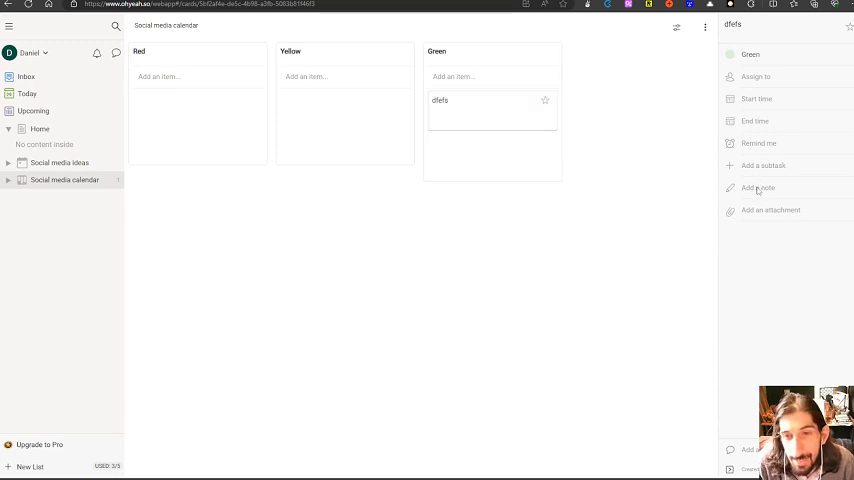
mouse_move(755, 143)
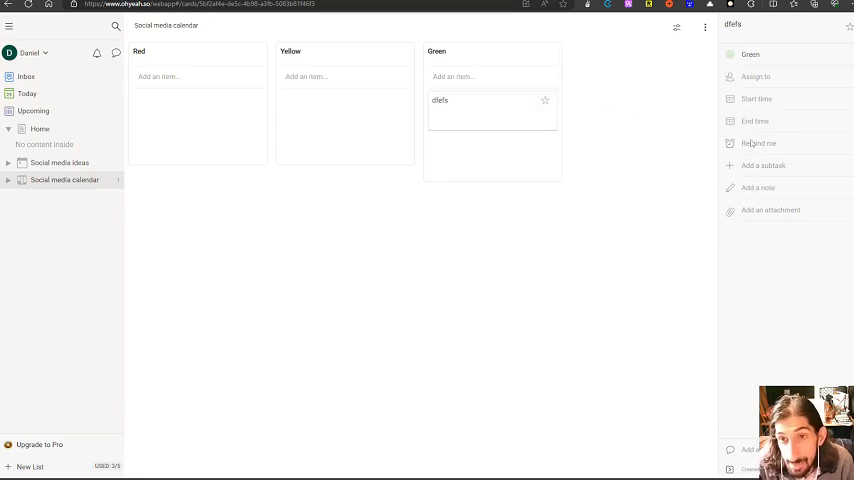
mouse_move(755, 245)
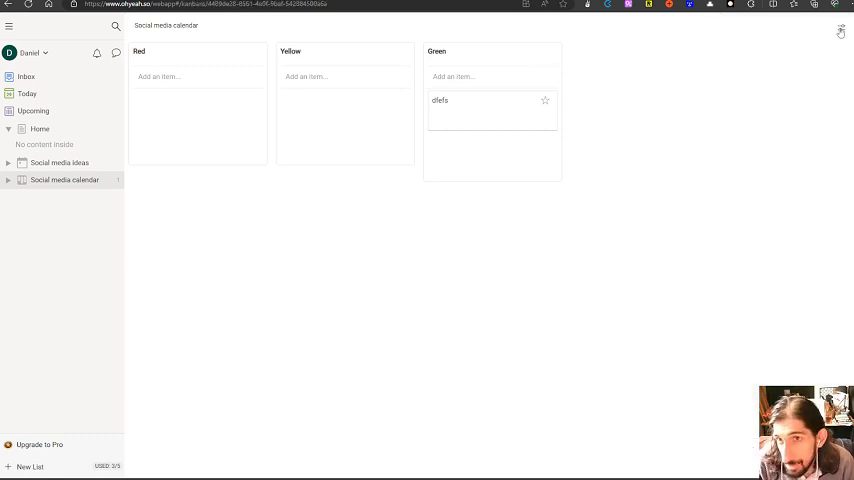
Browse the board's view options, then bring up the list's settings menu
left_click(841, 31)
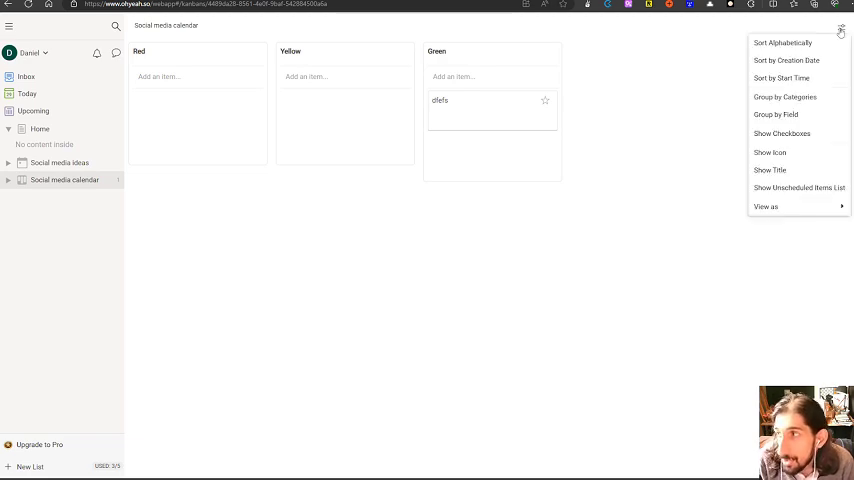
mouse_move(781, 78)
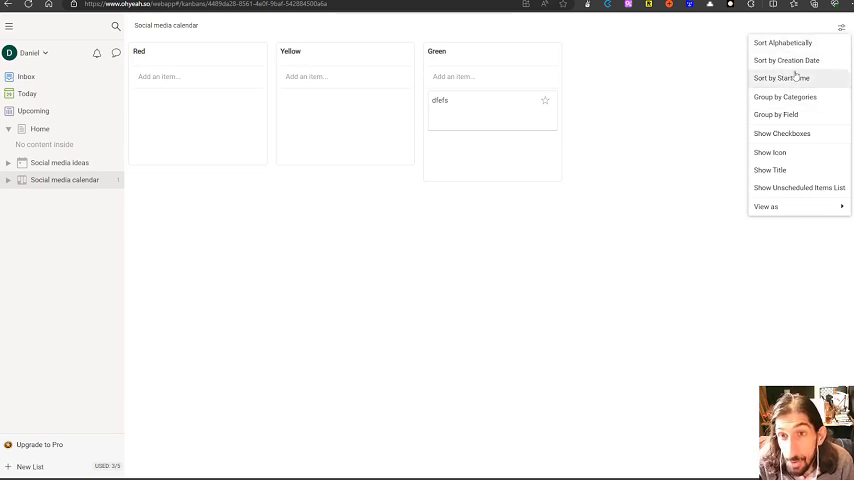
mouse_move(785, 97)
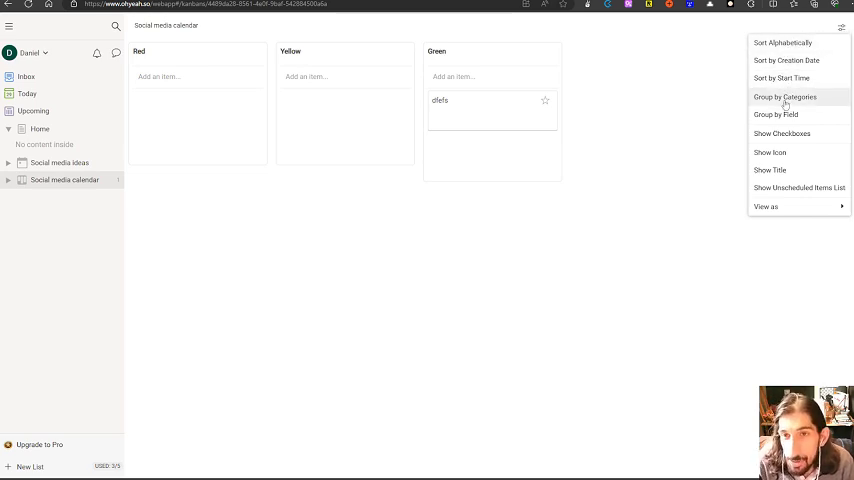
mouse_move(785, 114)
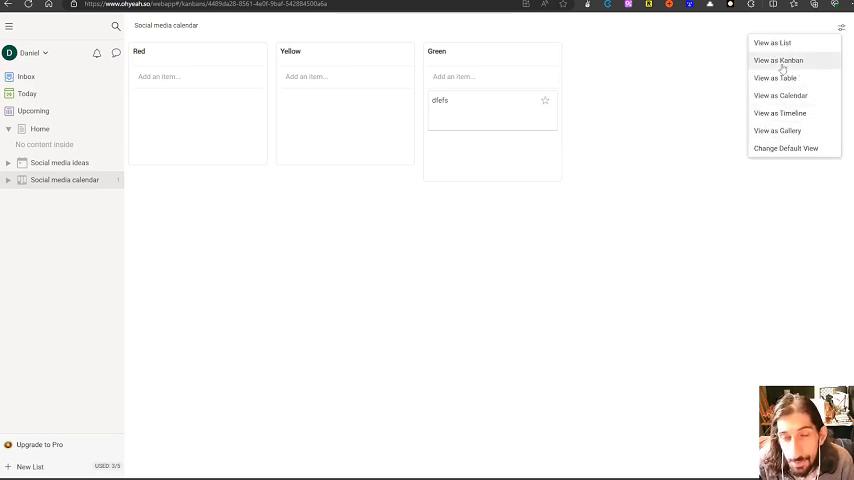
mouse_move(775, 78)
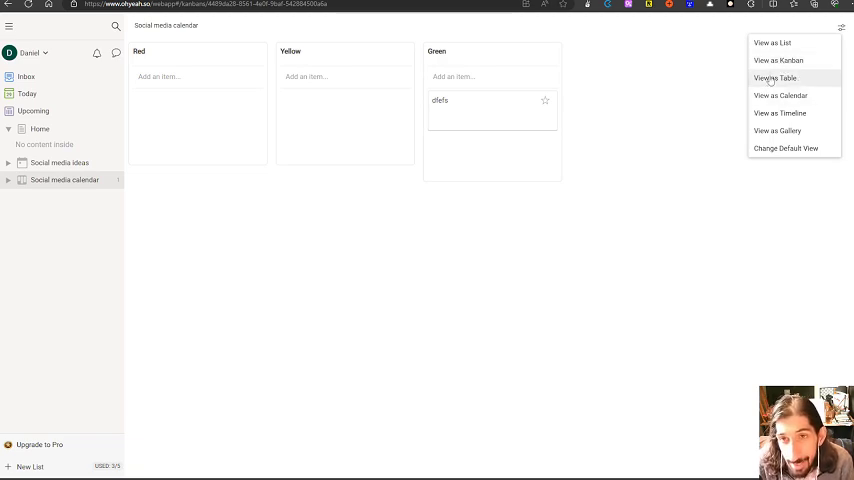
mouse_move(778, 60)
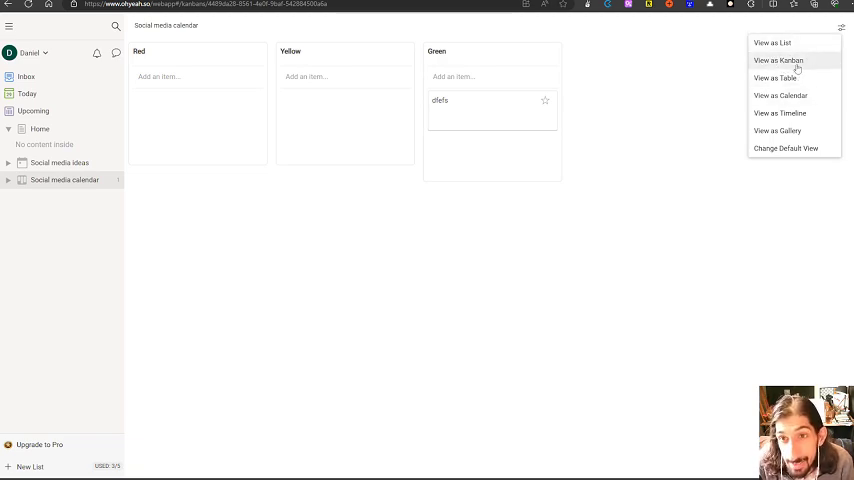
mouse_move(779, 113)
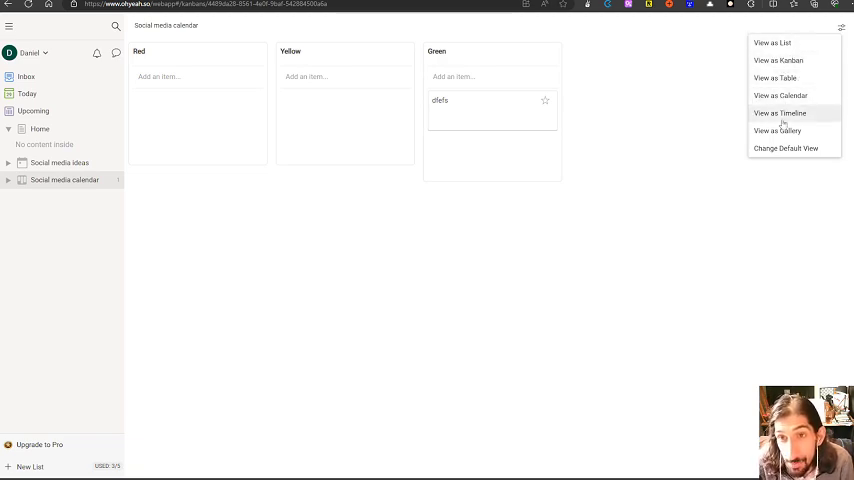
mouse_move(786, 148)
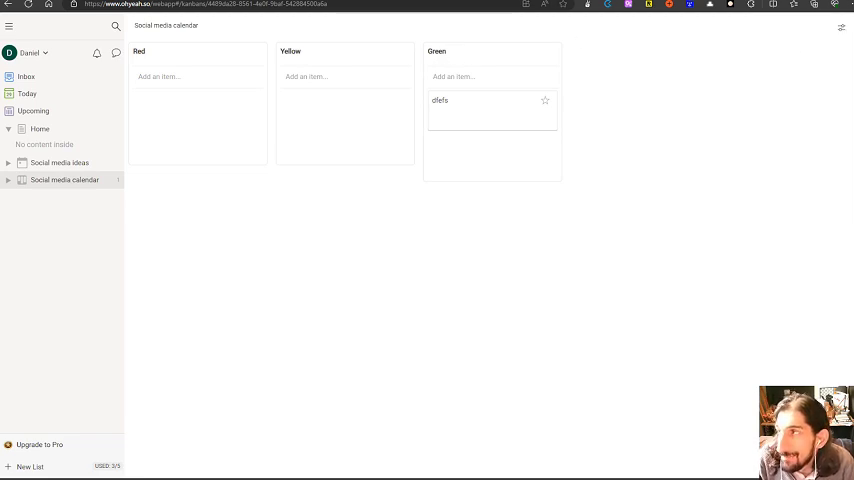
left_click(841, 27)
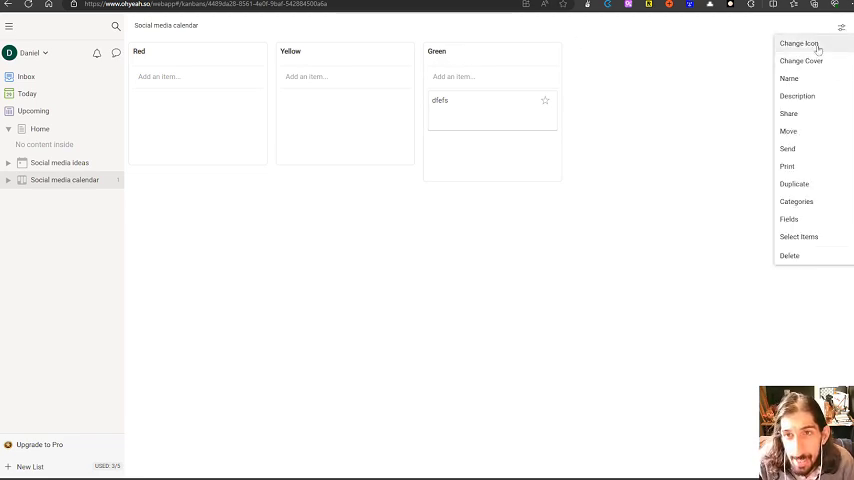
mouse_move(790, 78)
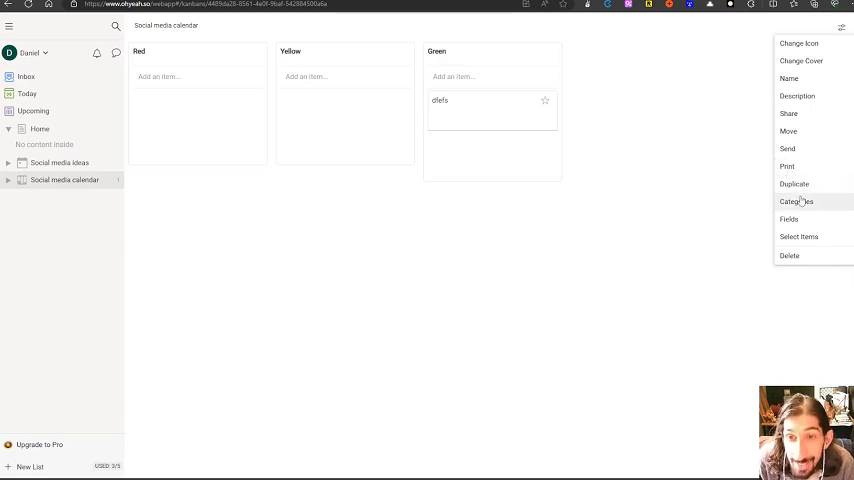
Rename categories Red, Yellow, Green to To do, doing, done, hide them on the list, and save
left_click(797, 201)
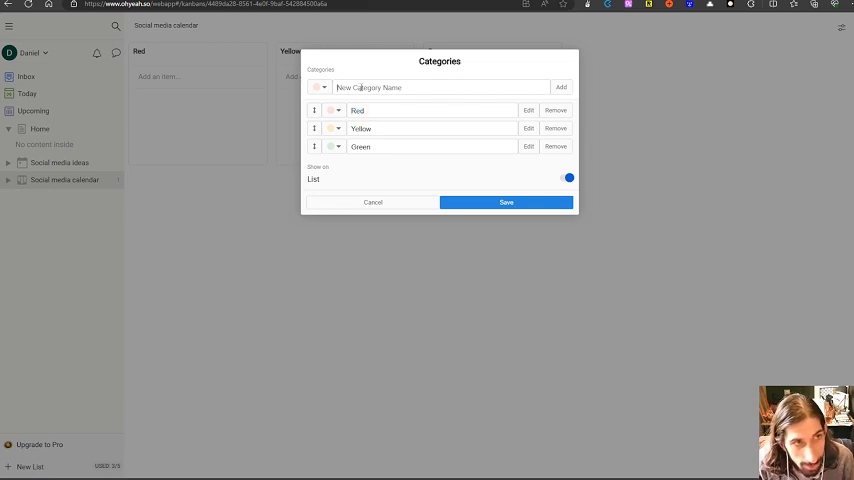
type("S")
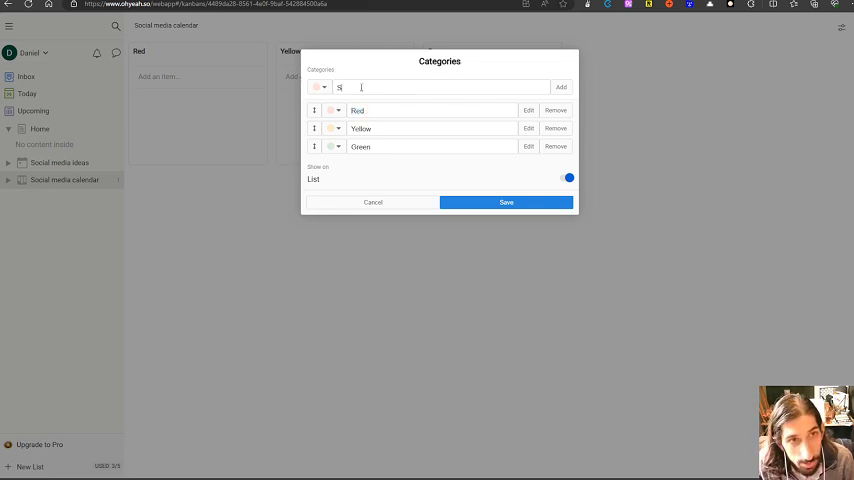
type("ocial media")
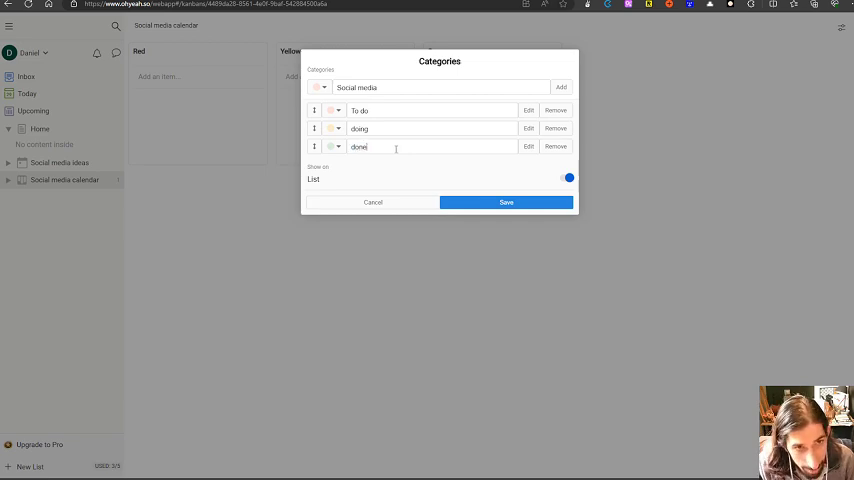
left_click(568, 178)
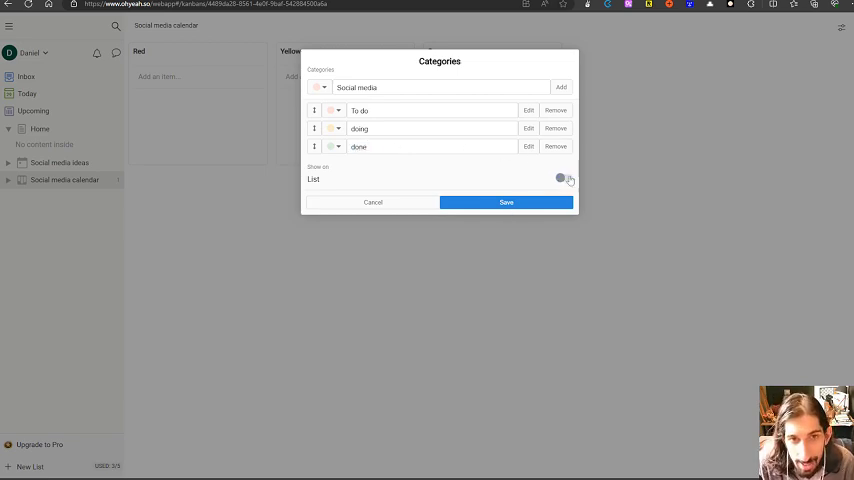
left_click(506, 202)
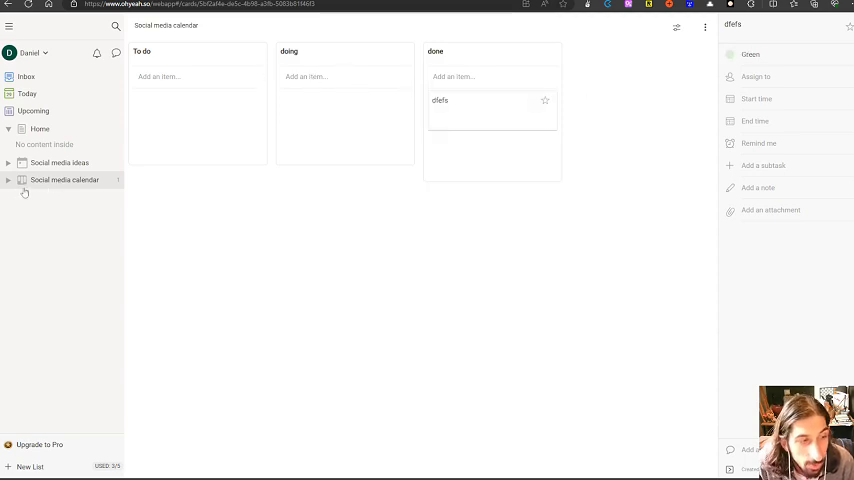
mouse_move(28, 467)
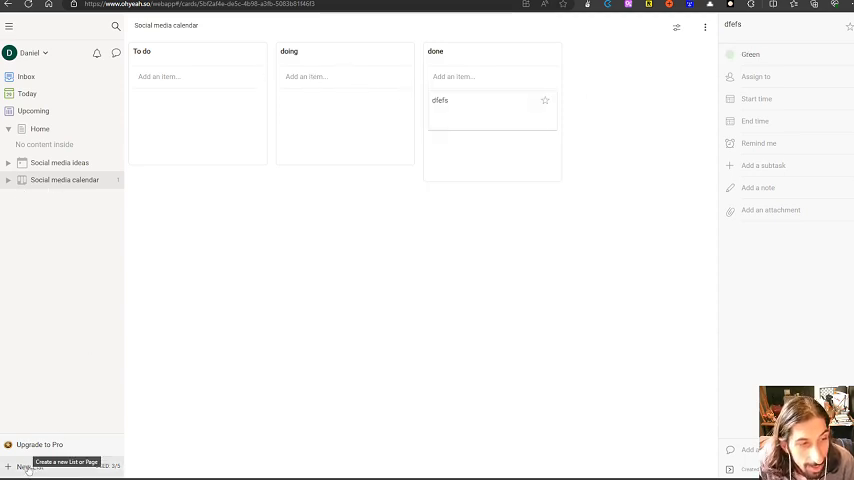
Create a blank page titled 'Social media'
left_click(29, 466)
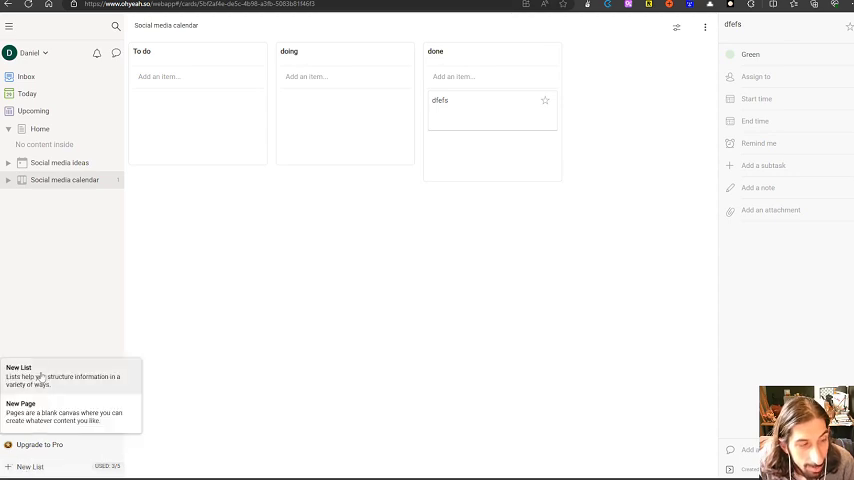
left_click(21, 404)
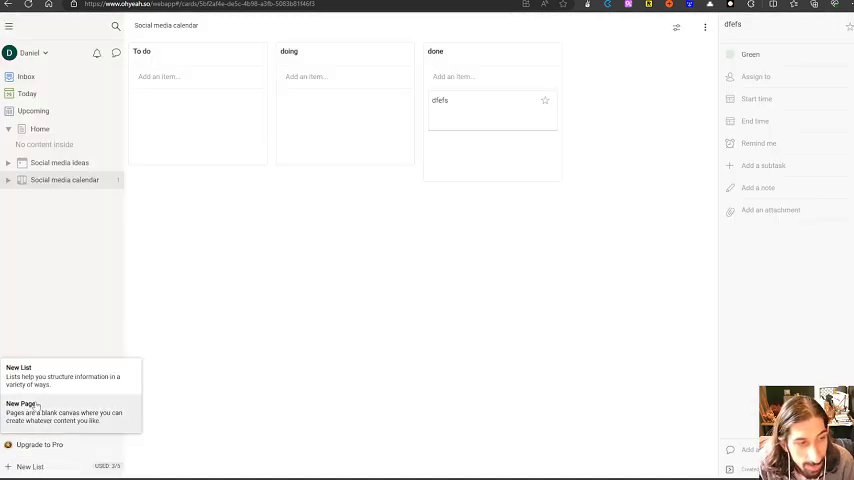
left_click(22, 404)
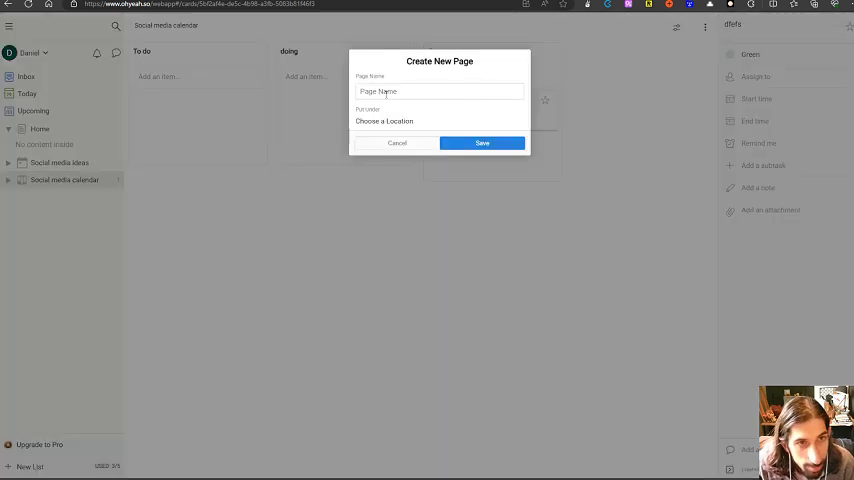
type("Social media")
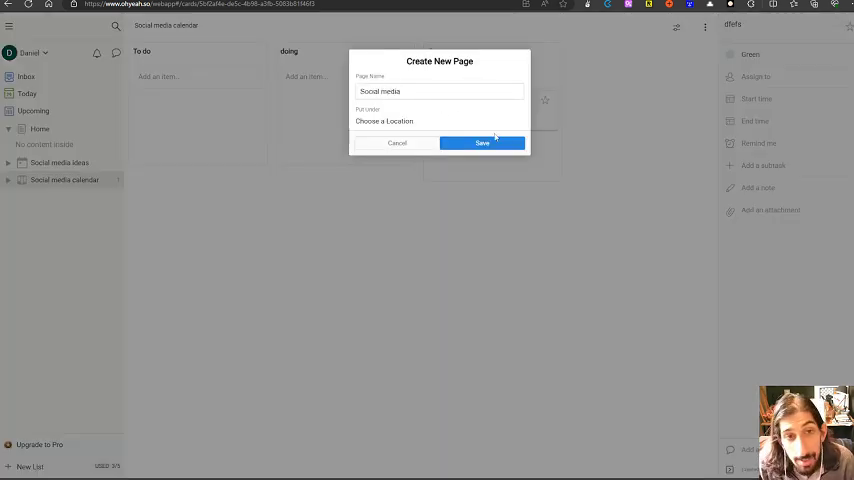
left_click(482, 142)
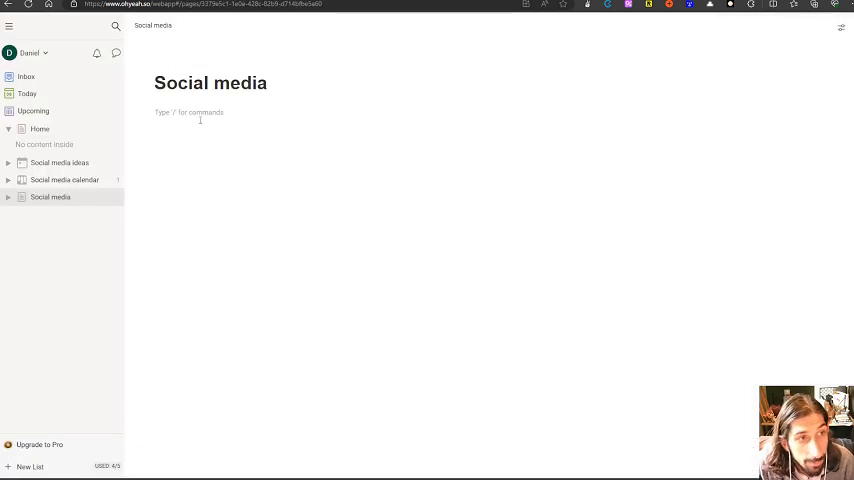
type("/")
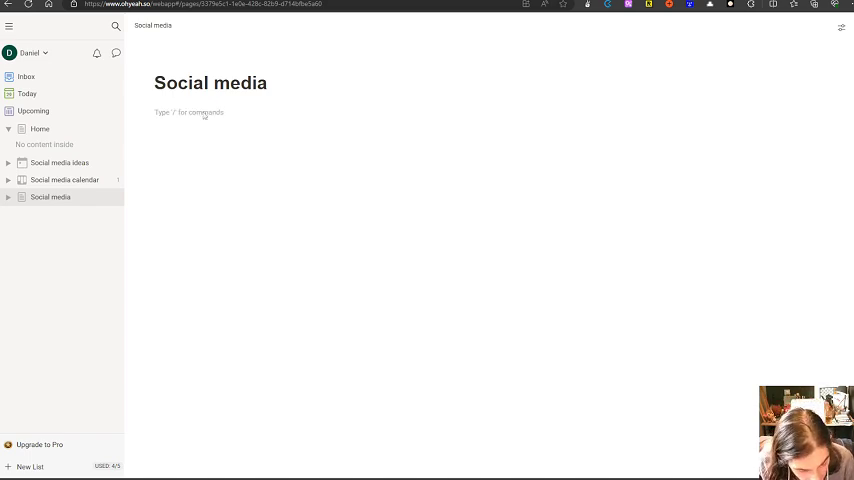
type("@")
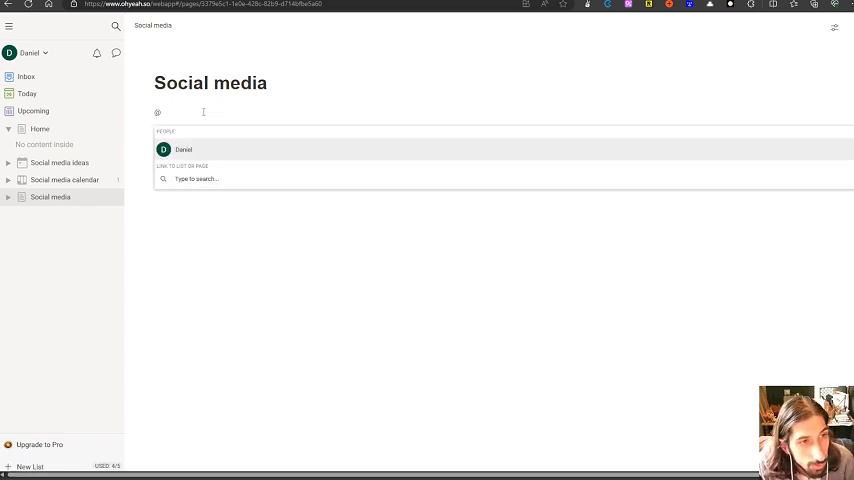
type("@")
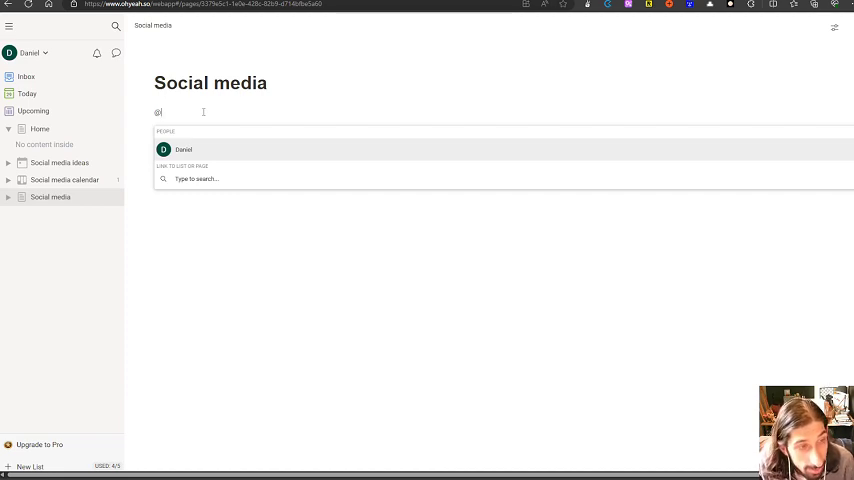
type("social")
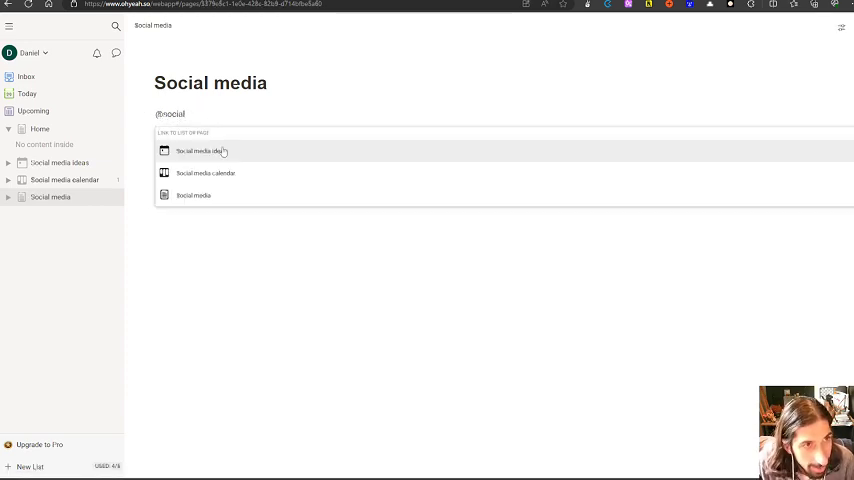
left_click(196, 151)
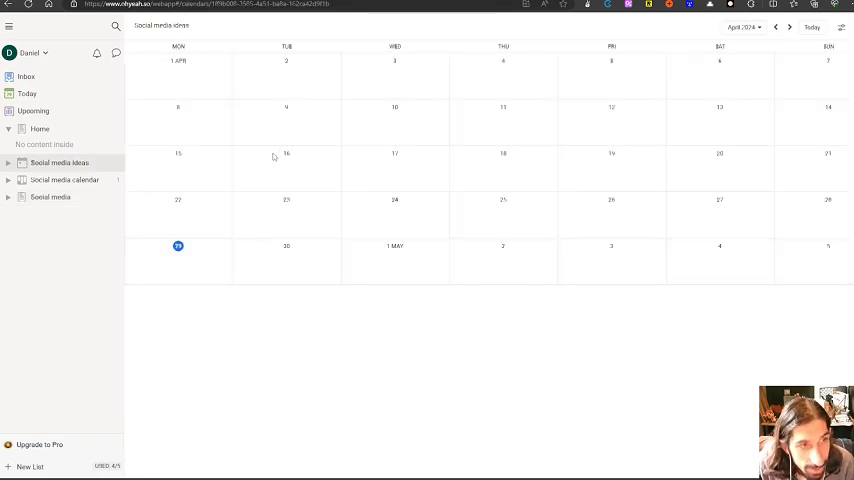
left_click(50, 197)
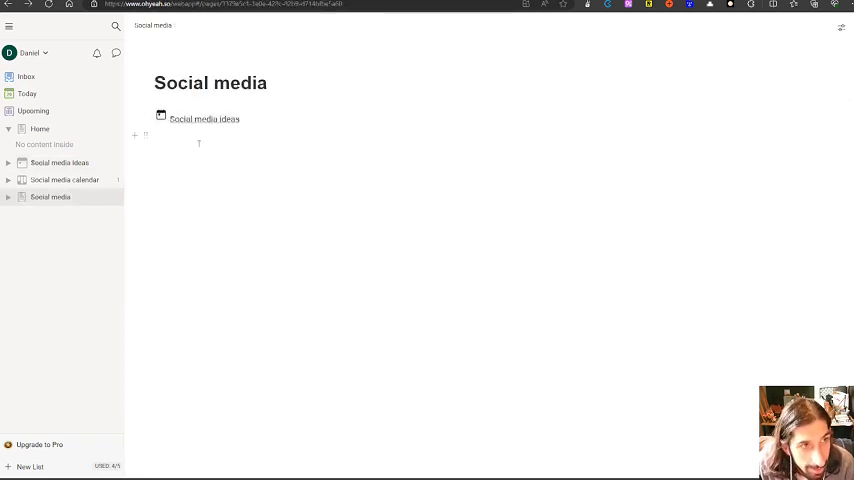
type("/")
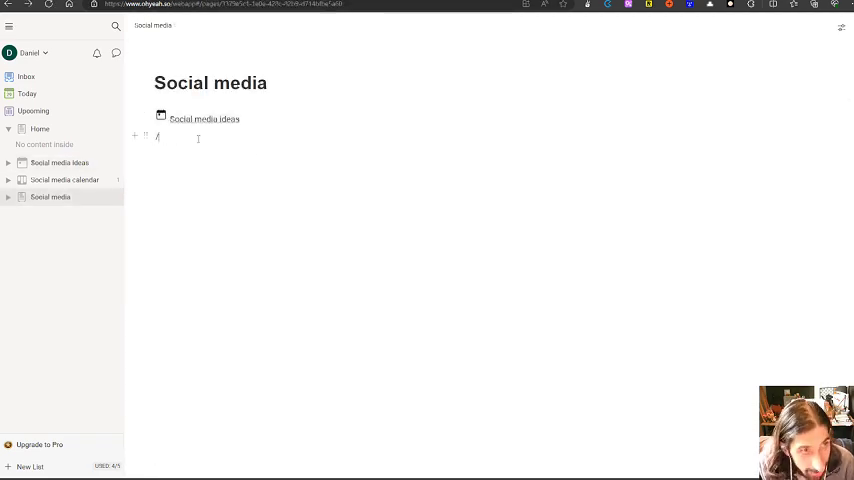
type("@")
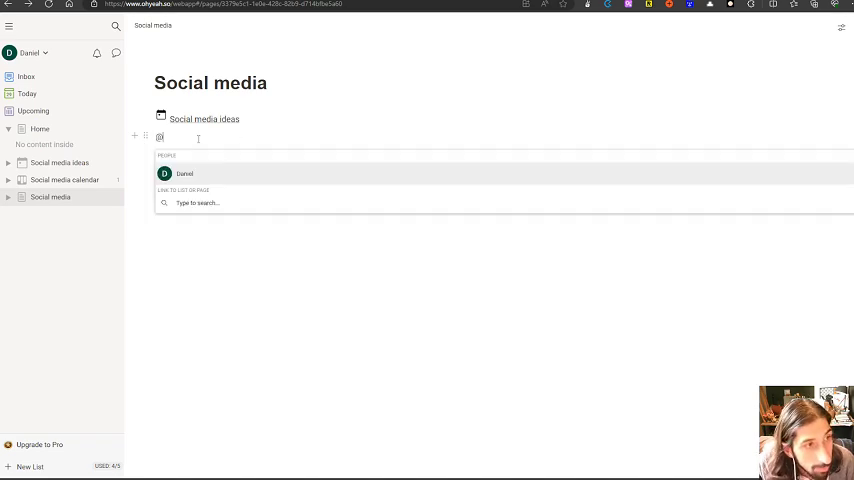
type("social")
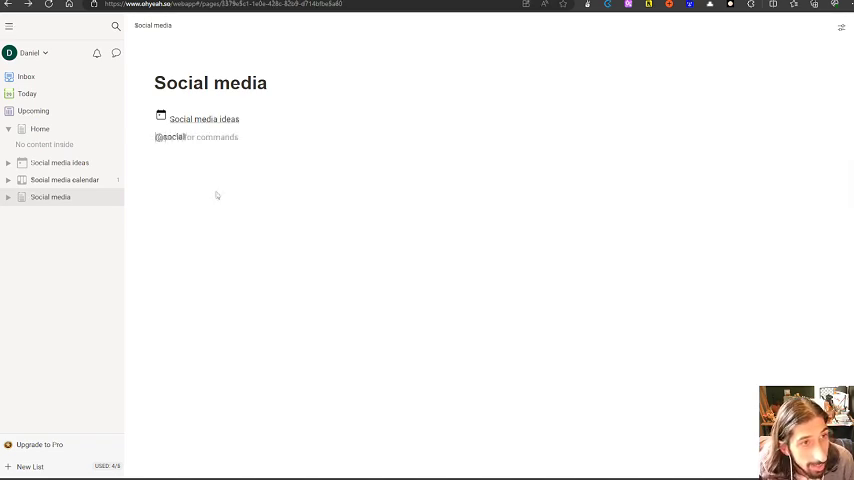
type("@social")
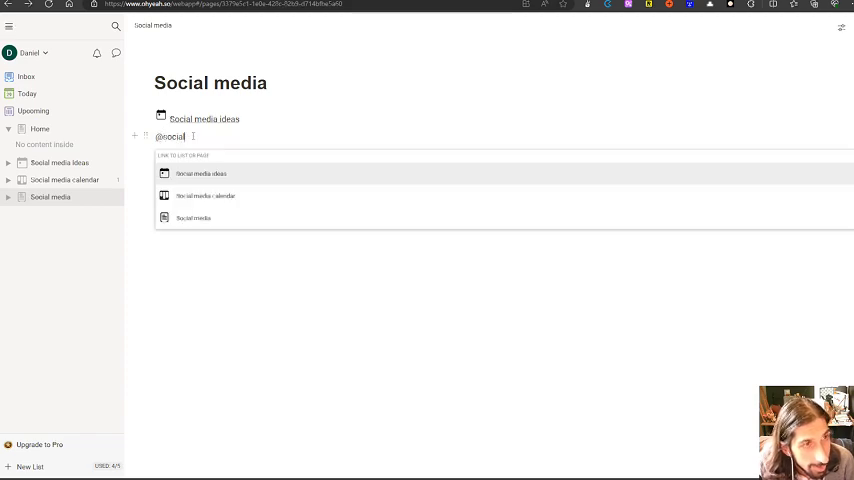
left_click(205, 195)
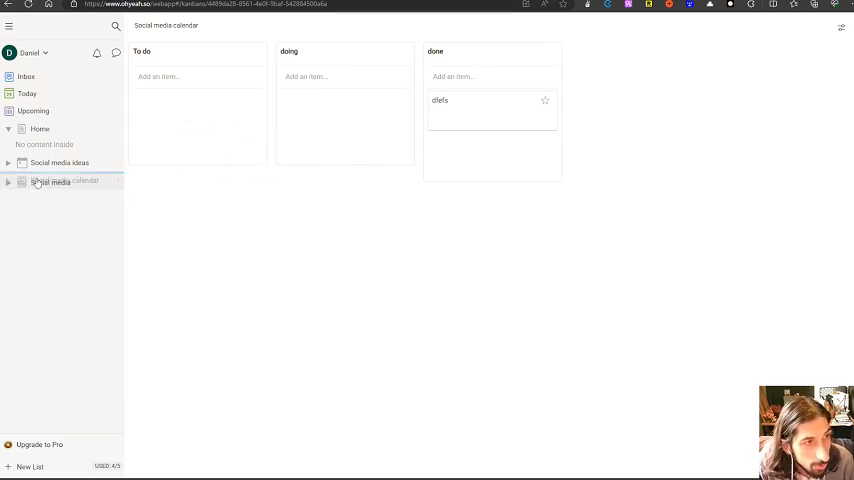
Move Social media calendar to the sidebar top, check Inbox, Today, Upcoming, then open Home
left_click(60, 180)
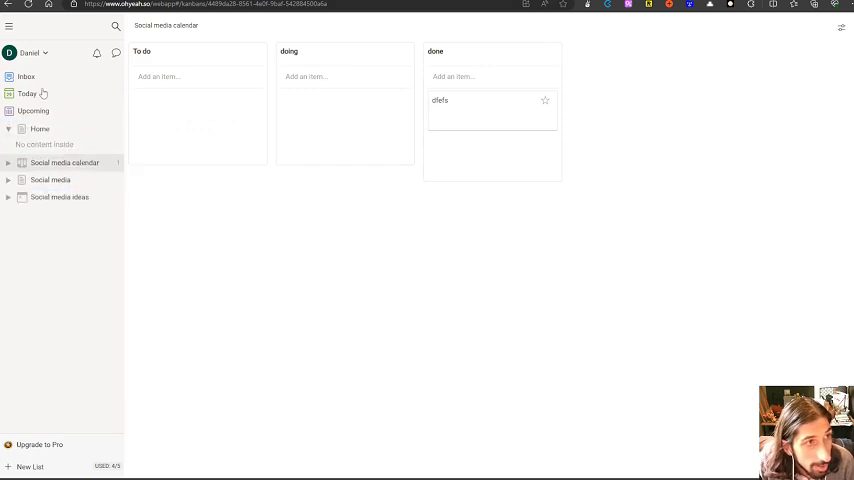
left_click(25, 76)
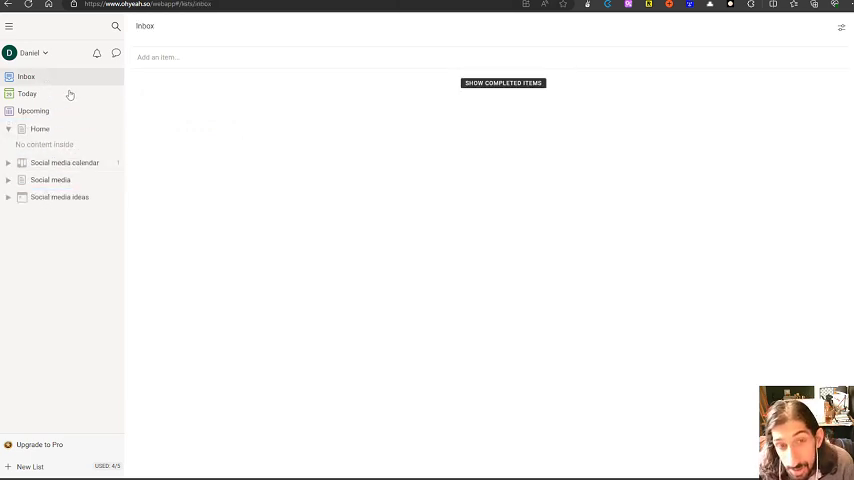
mouse_move(62, 122)
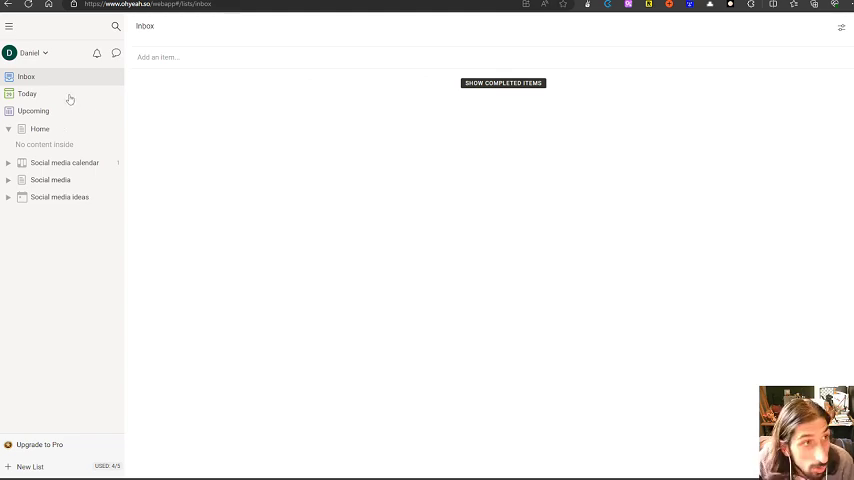
mouse_move(55, 95)
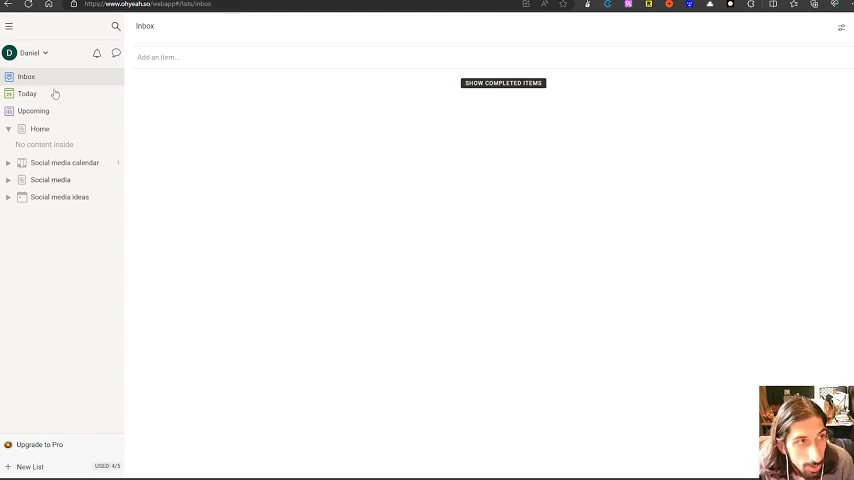
left_click(27, 94)
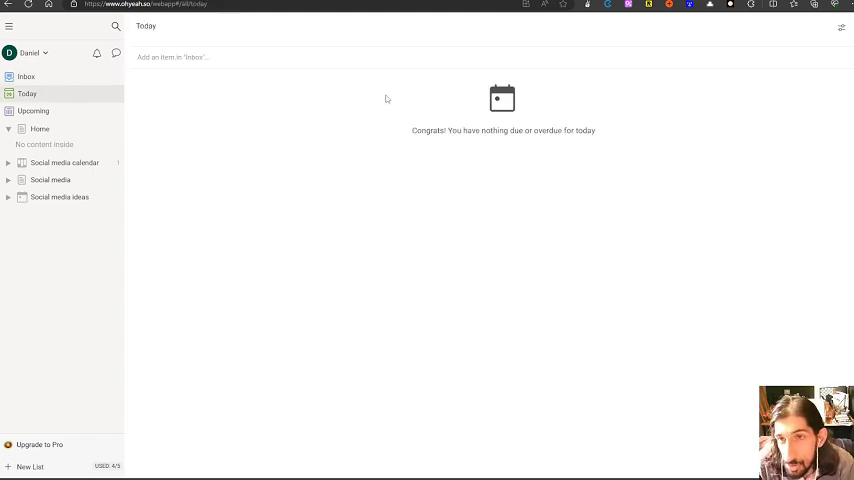
left_click(33, 110)
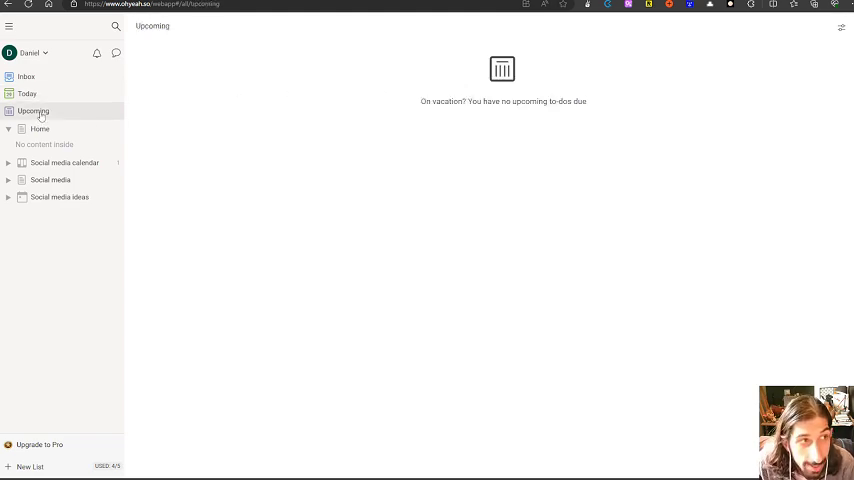
left_click(40, 129)
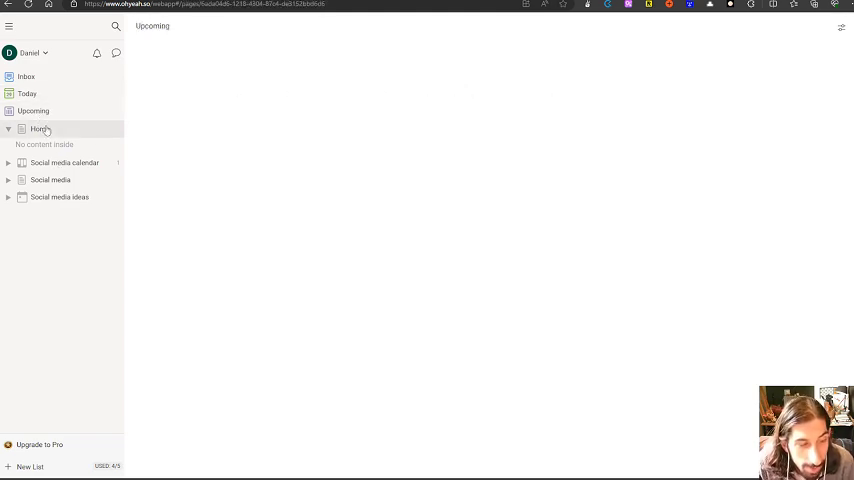
left_click(39, 128)
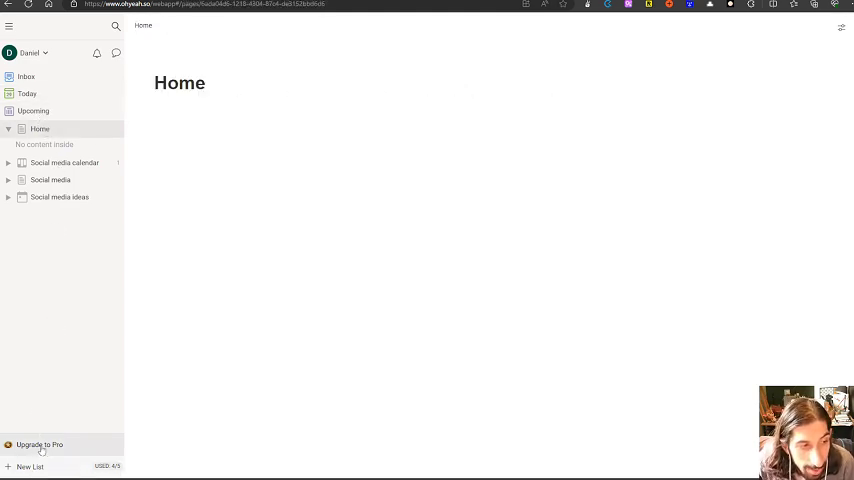
left_click(39, 444)
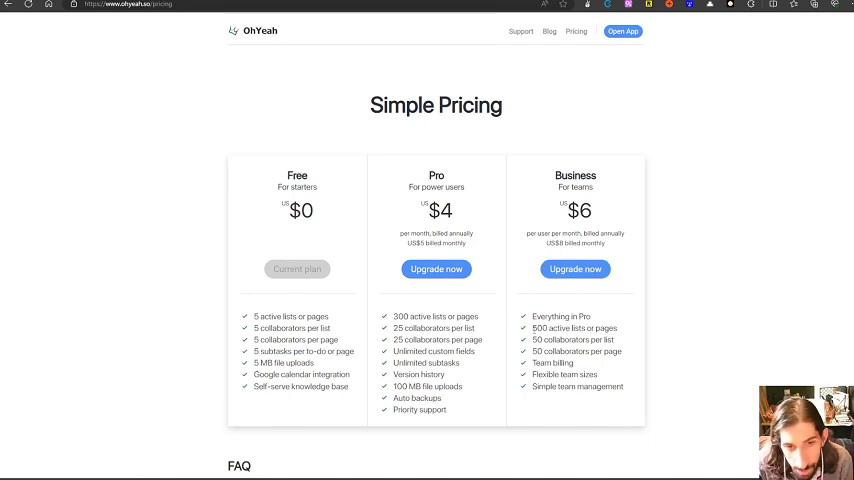
scroll("down", 3)
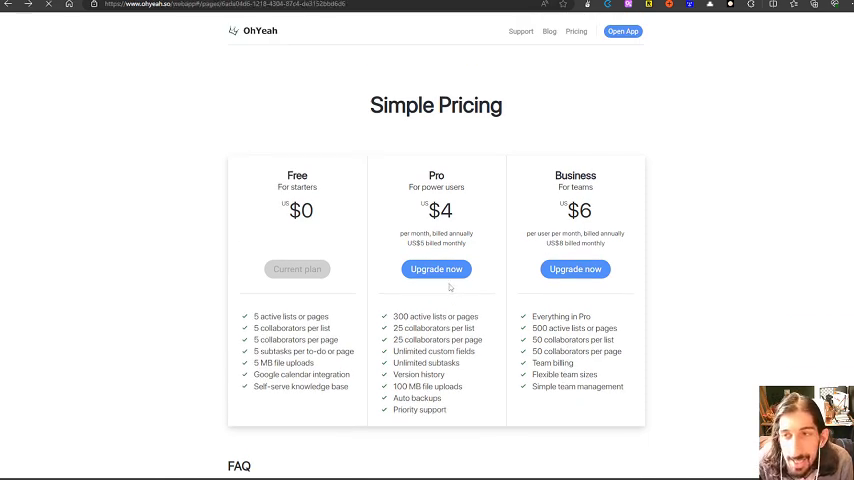
left_click(622, 31)
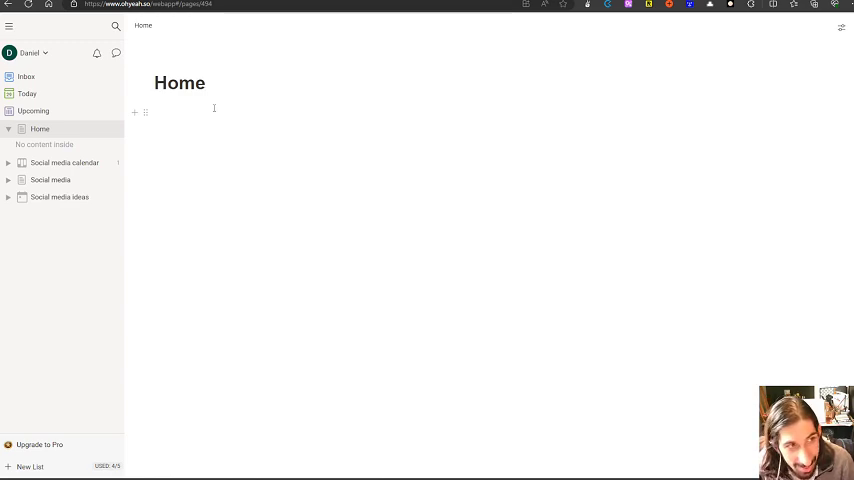
type("/")
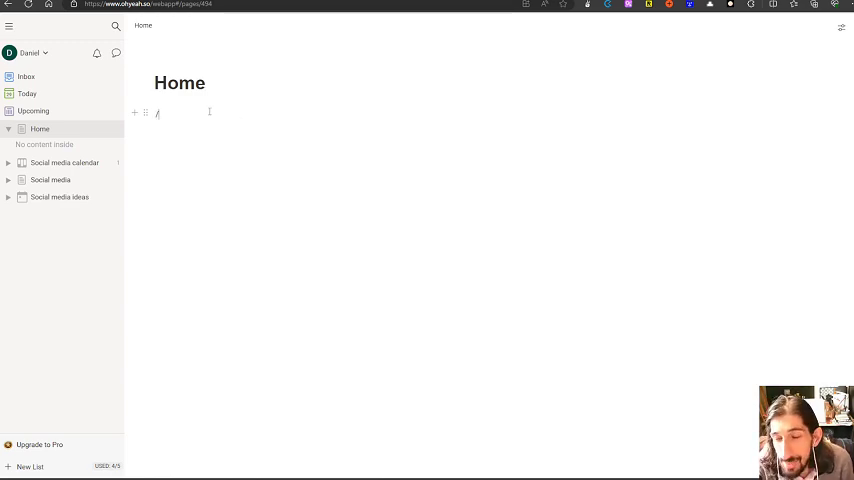
key("Backspace")
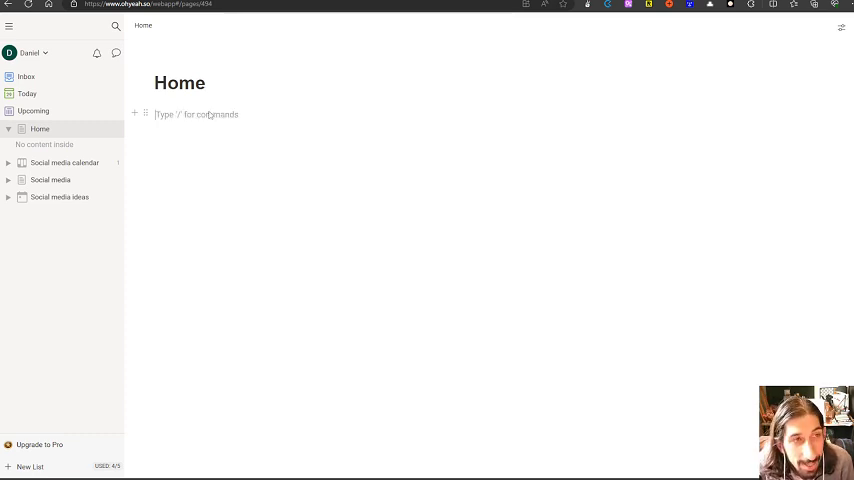